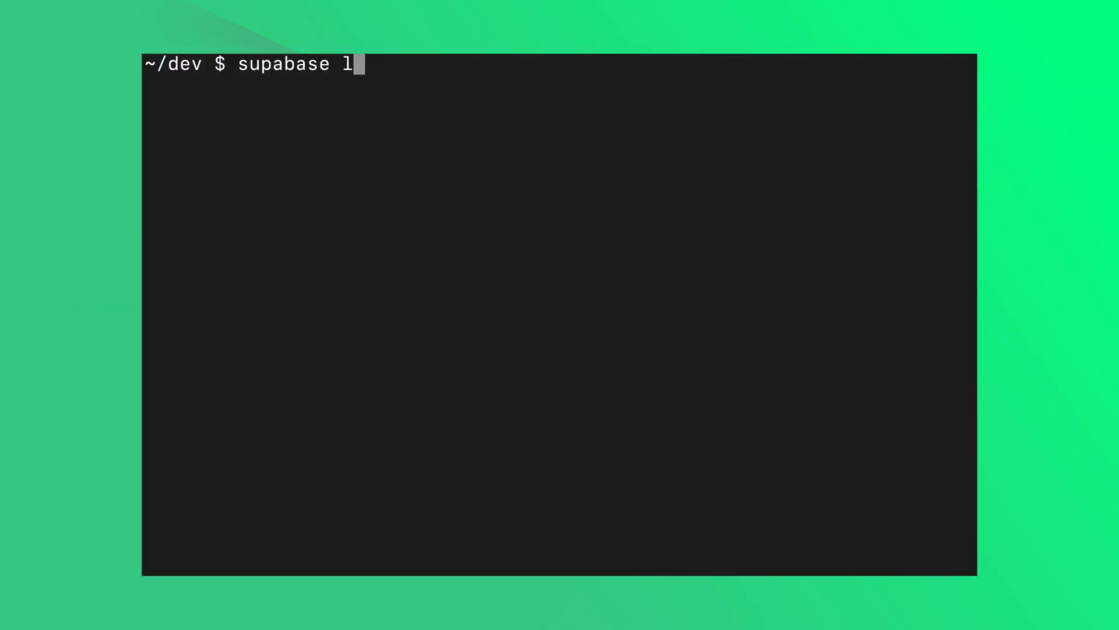
Start the Supabase CLI login by running supabase login
{"action": "key", "text": "Return"}
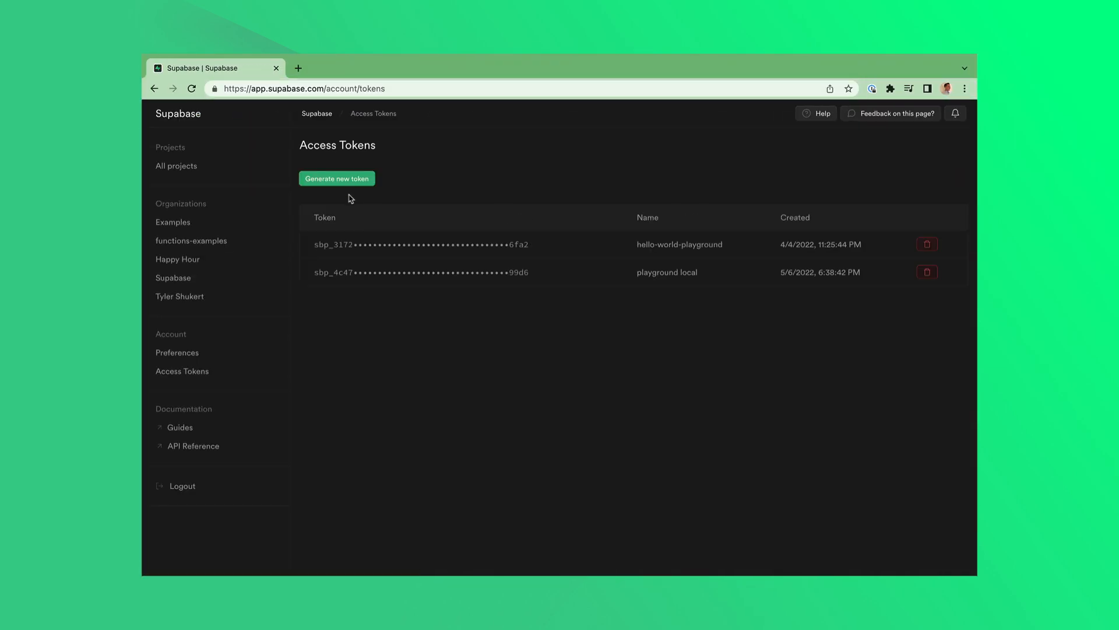
Generate a new personal access token named my_project on the Access Tokens page
{"action": "left_click", "coordinate": [336, 179]}
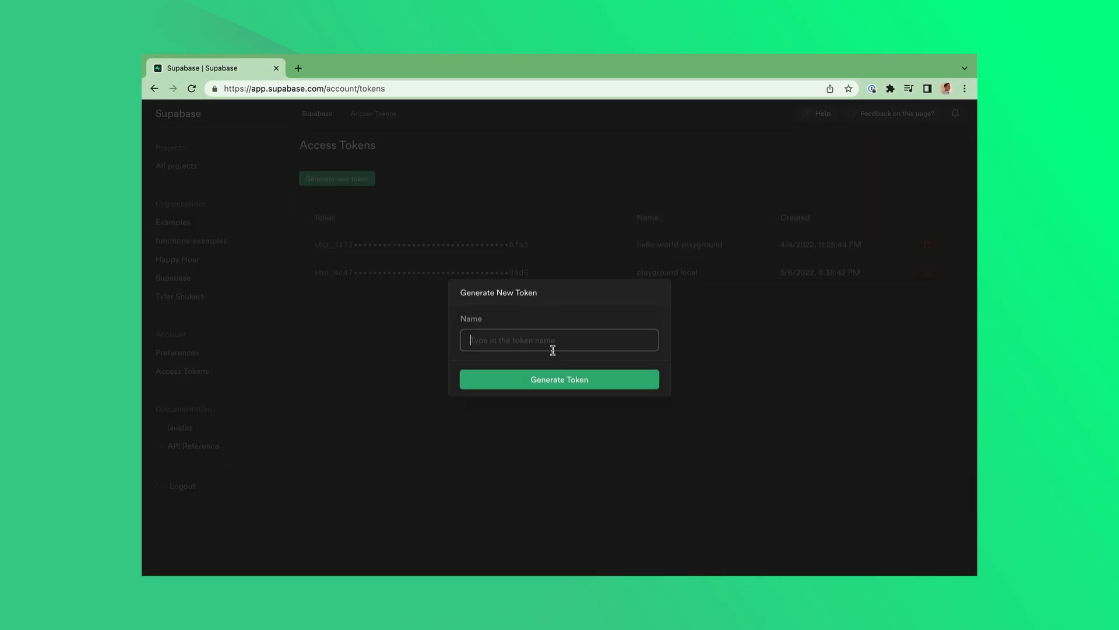
{"action": "type", "text": "my_project"}
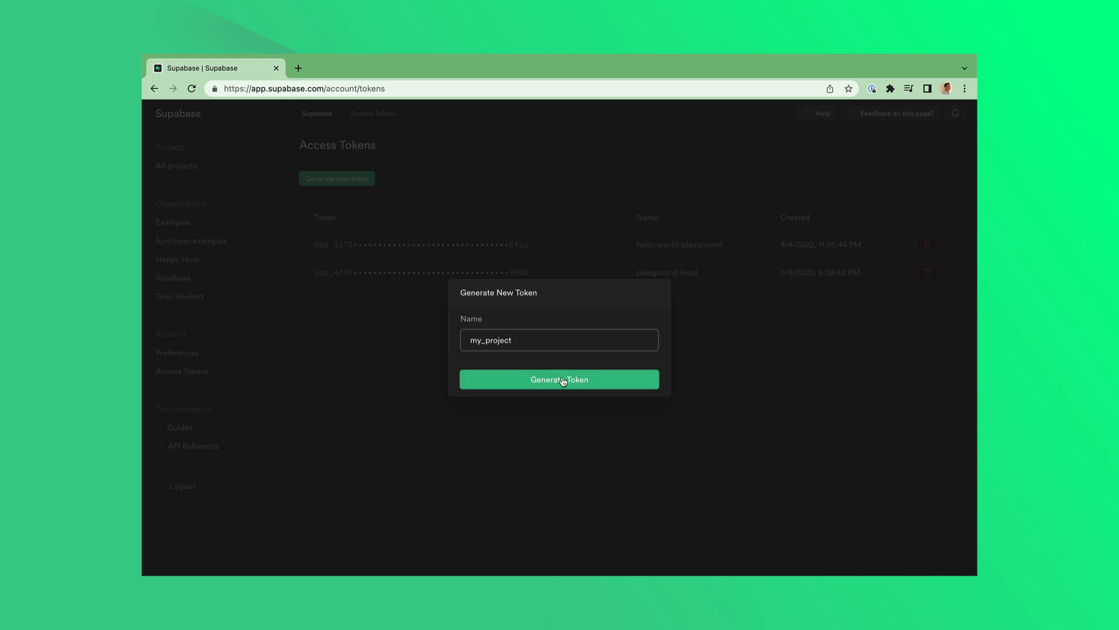
{"action": "left_click", "coordinate": [559, 379]}
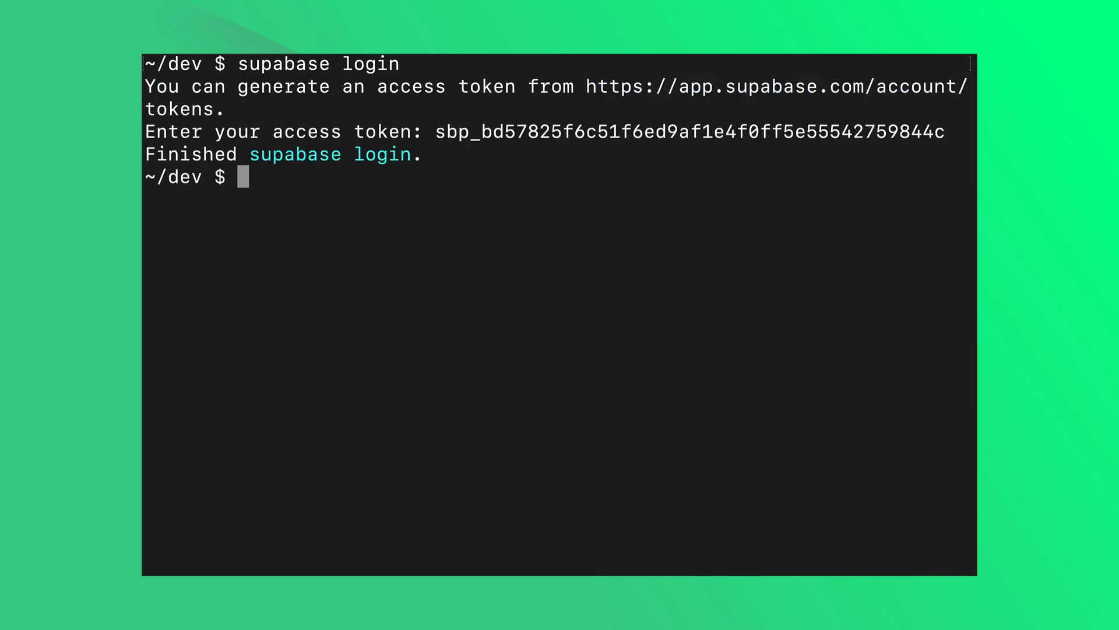
{"action": "mouse_move", "coordinate": [790, 264]}
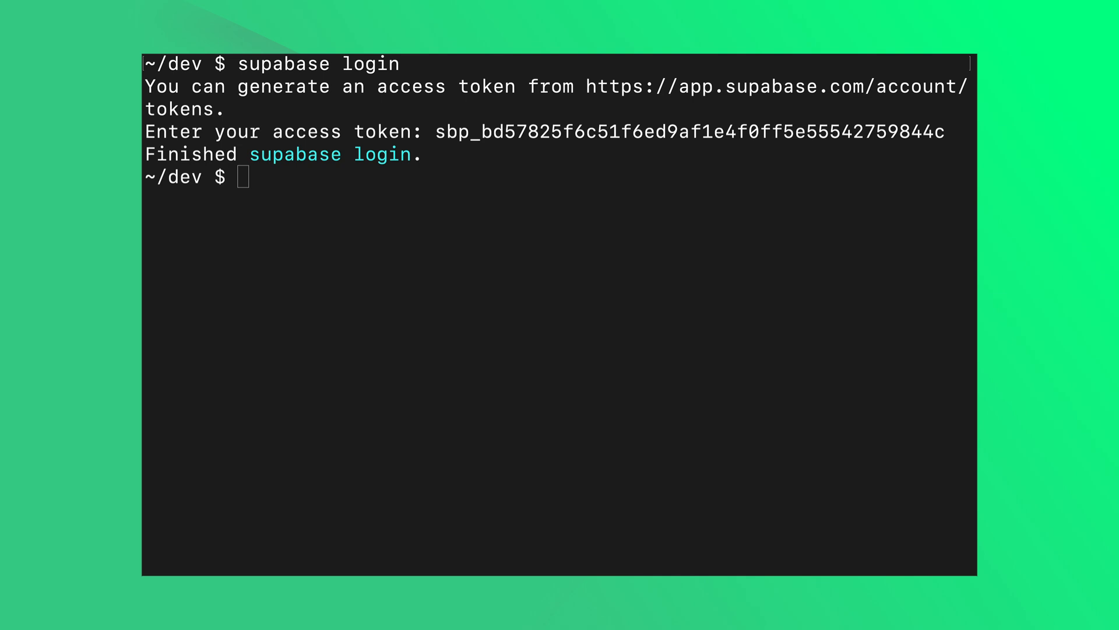
Make a my_project directory, move into it, and run supabase init there
{"action": "type", "text": "mk"}
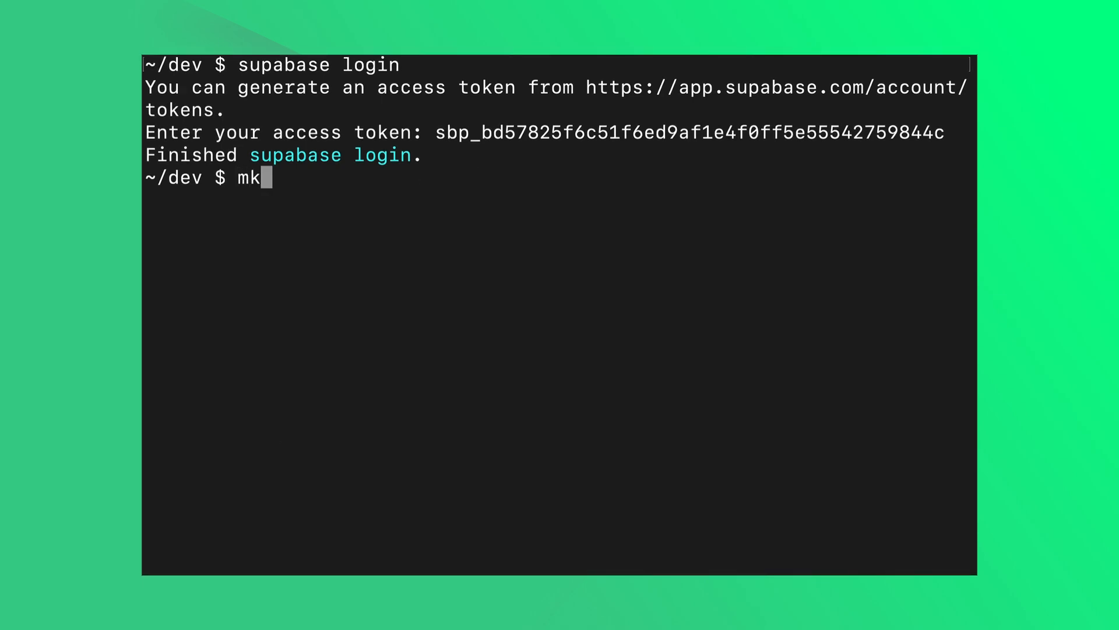
{"action": "type", "text": "dir my_project"}
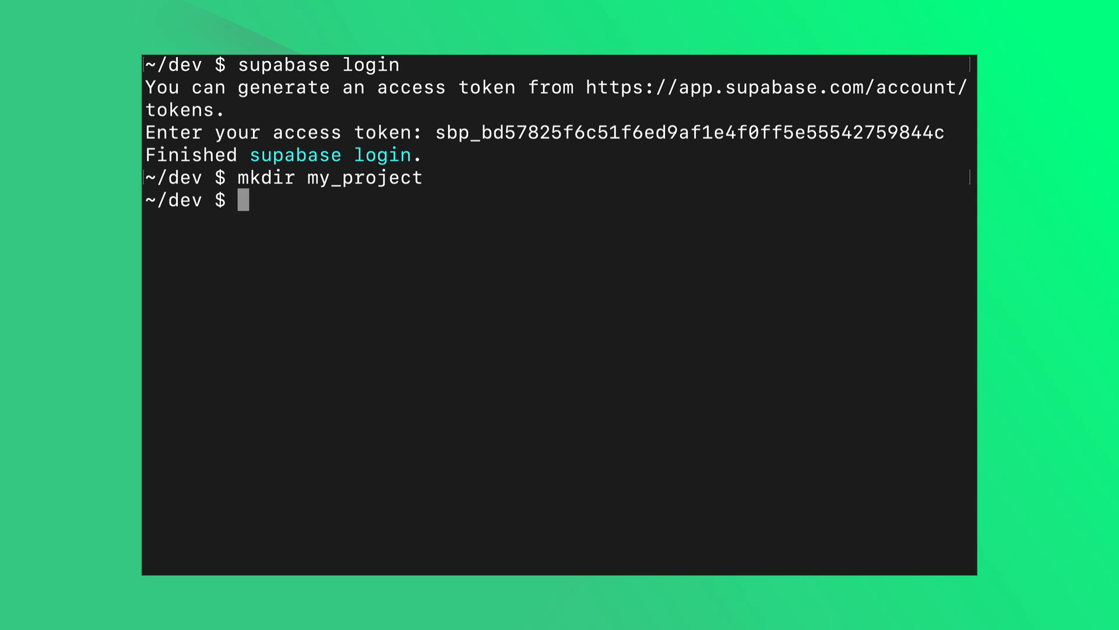
{"action": "type", "text": "cd my_pr"}
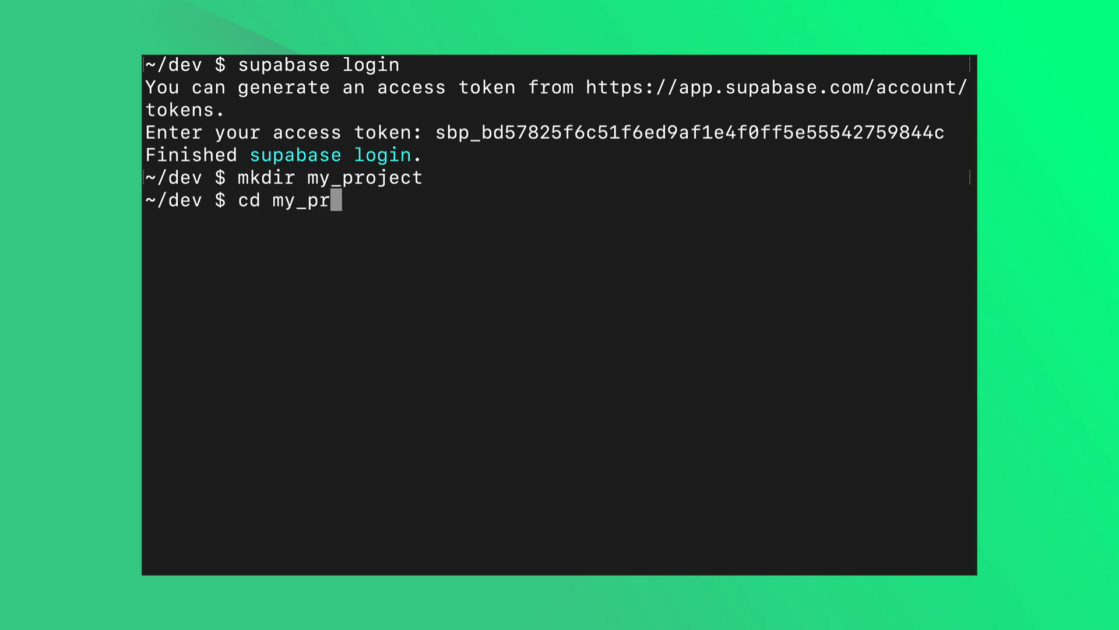
{"action": "type", "text": "supabase init"}
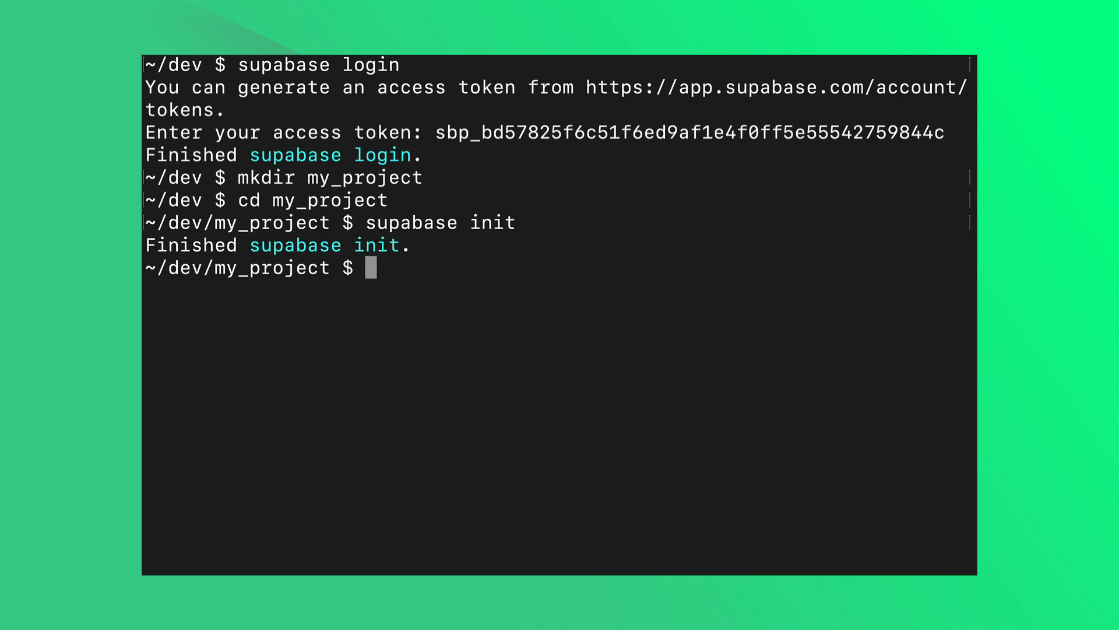
{"action": "type", "text": "supabase"}
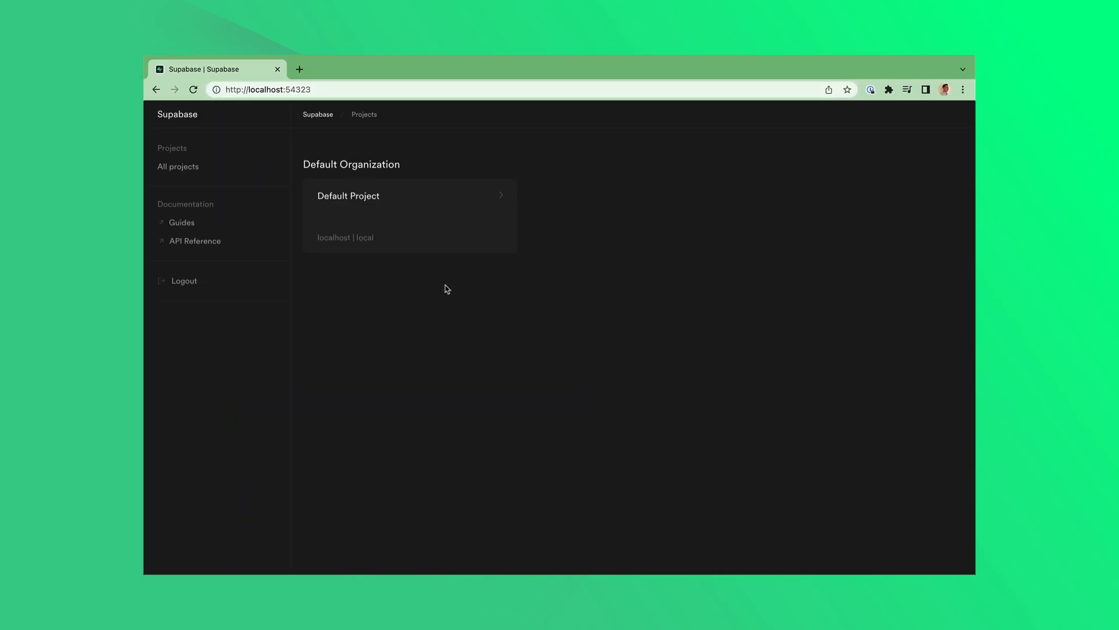
In the Default Project's Table Editor, add and save a new table named my_table
{"action": "left_click", "coordinate": [348, 195]}
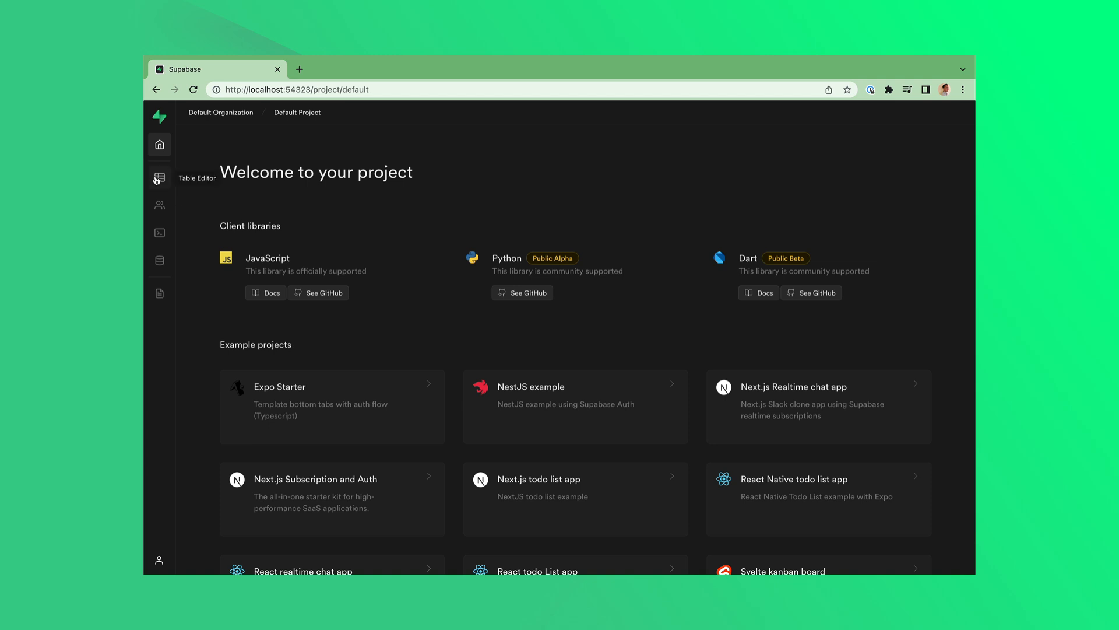
{"action": "left_click", "coordinate": [159, 178]}
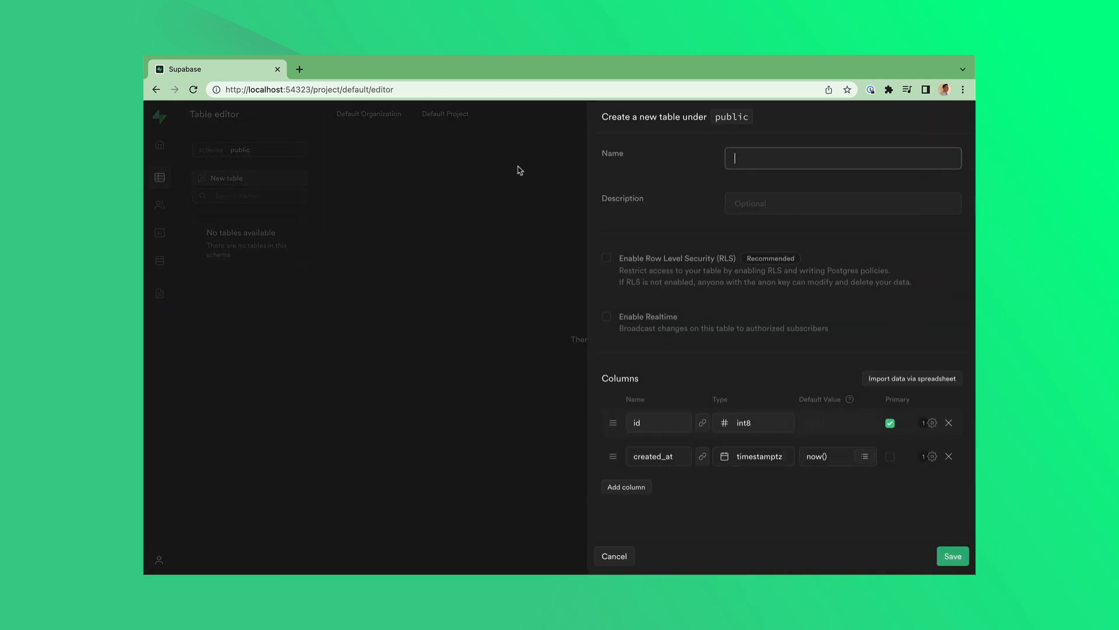
{"action": "type", "text": "my_table"}
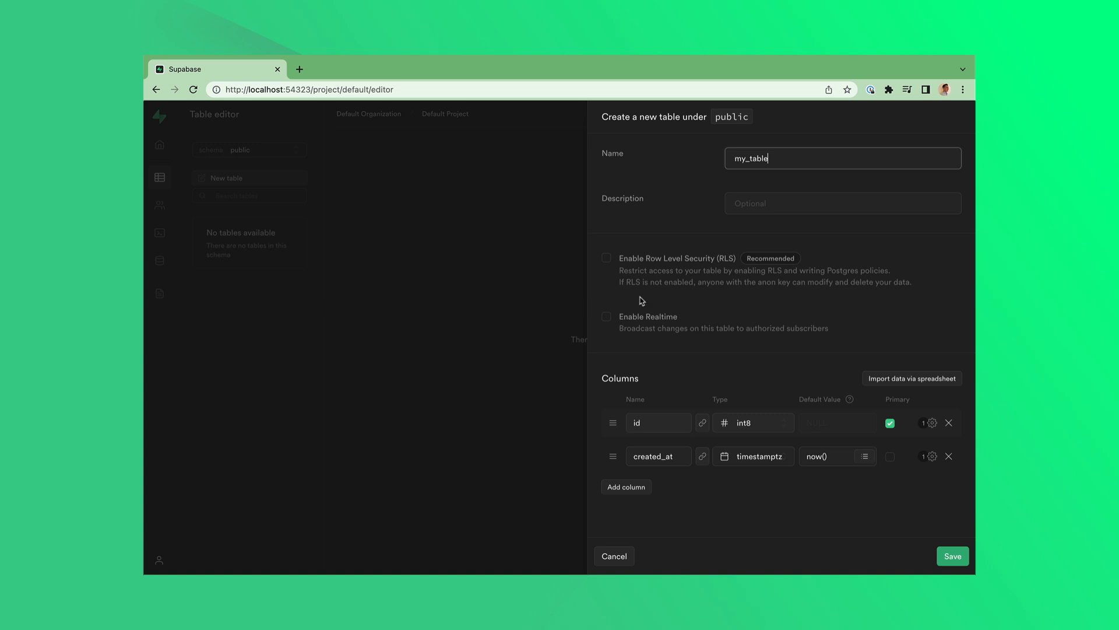
{"action": "left_click", "coordinate": [952, 556]}
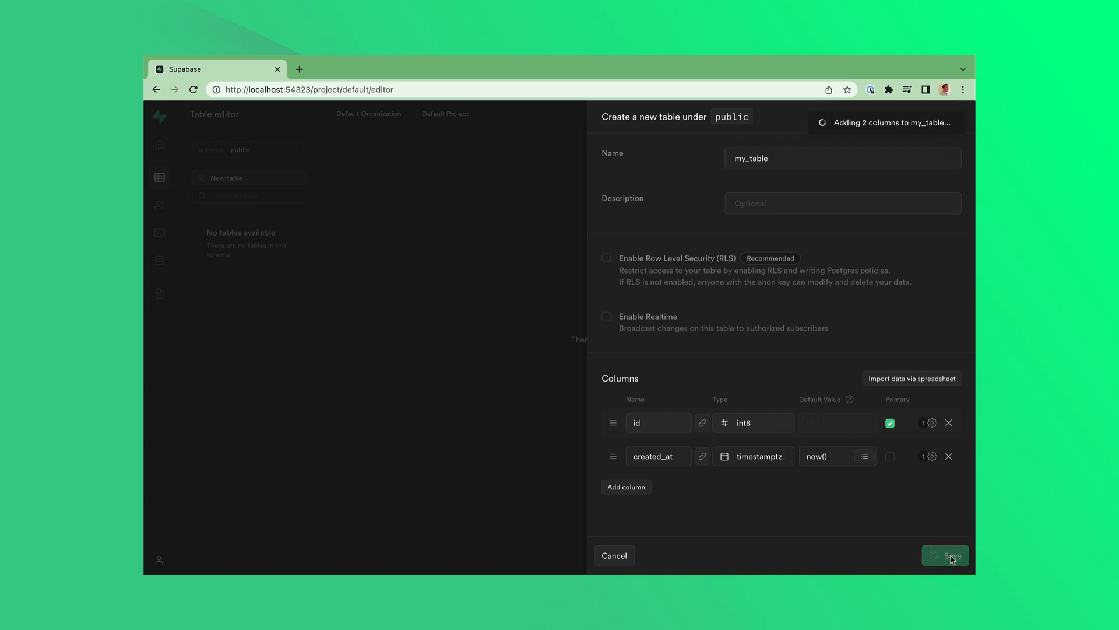
{"action": "left_click", "coordinate": [945, 555]}
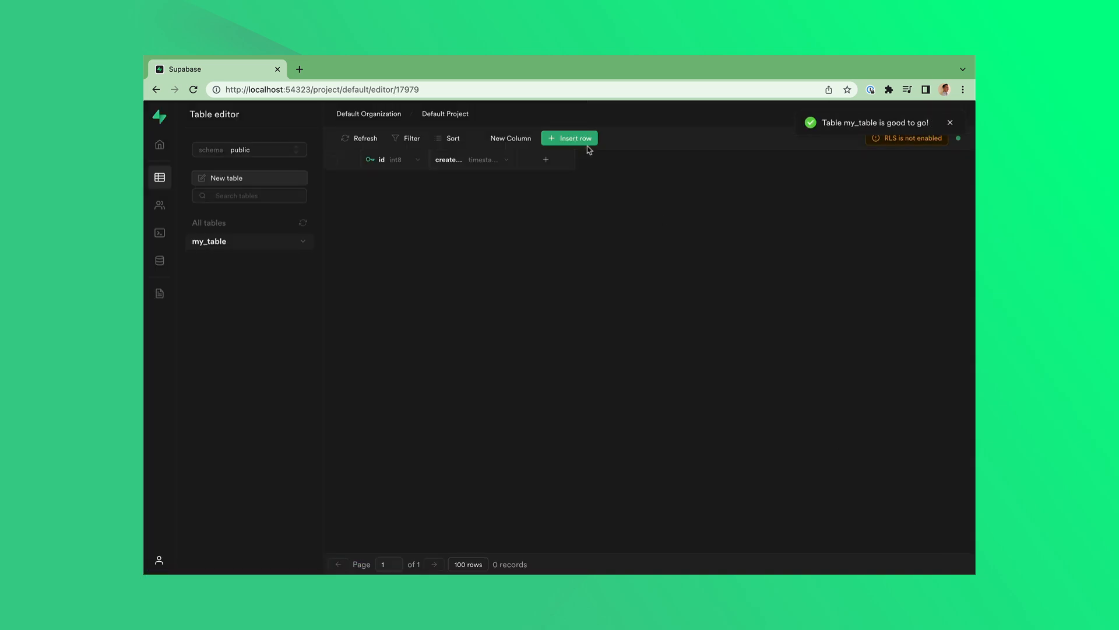
{"action": "left_click", "coordinate": [569, 137]}
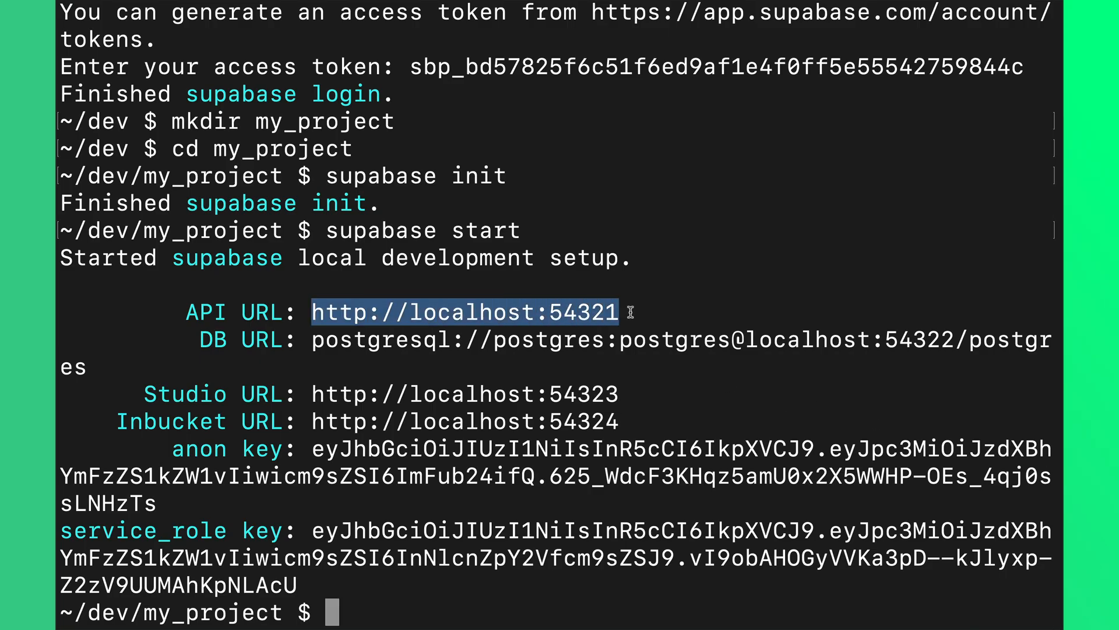
{"action": "mouse_move", "coordinate": [311, 451]}
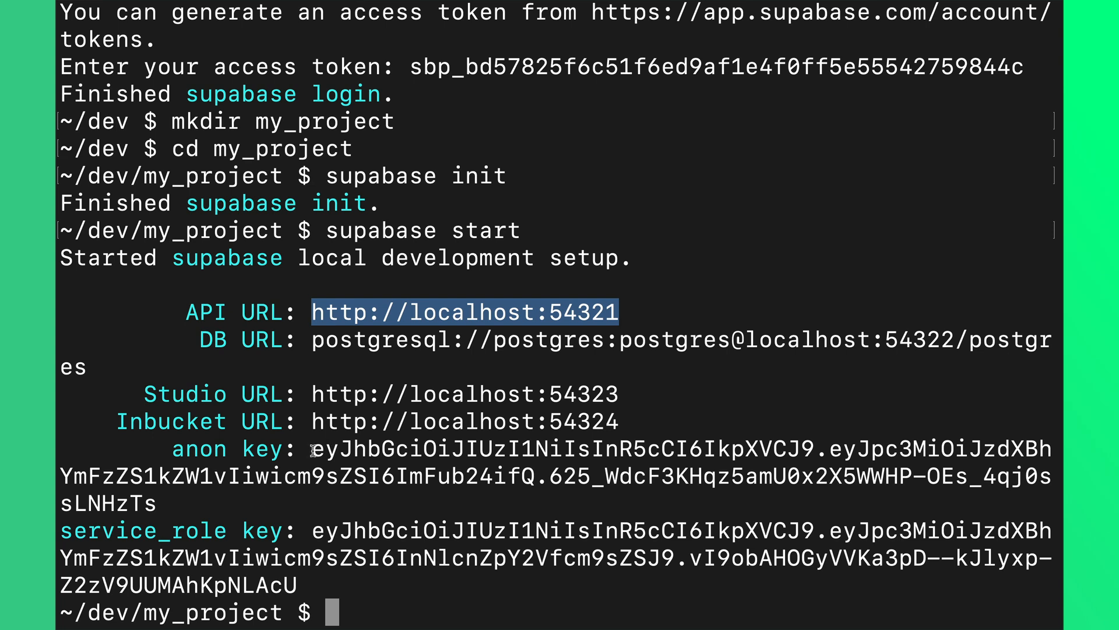